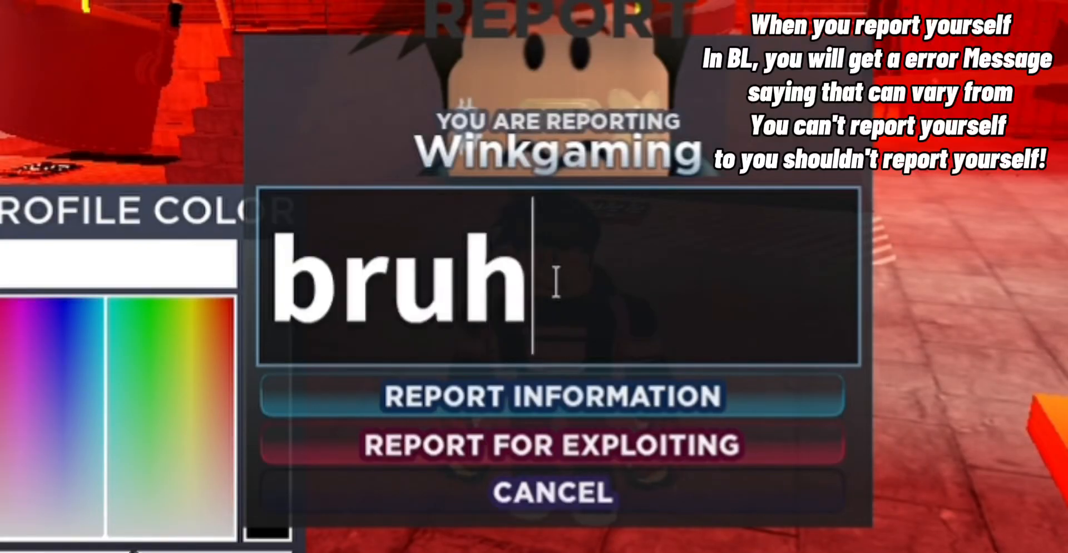
# Submit the self-report with reason "bruh" to get "what are you doing to yourself !!!".
pyautogui.click(550, 399)
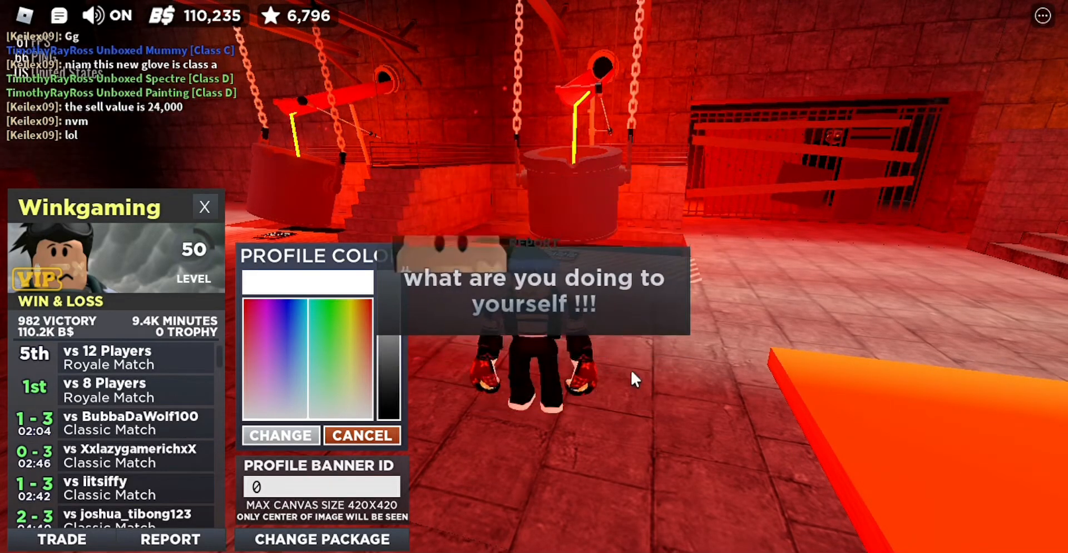
pyautogui.click(170, 539)
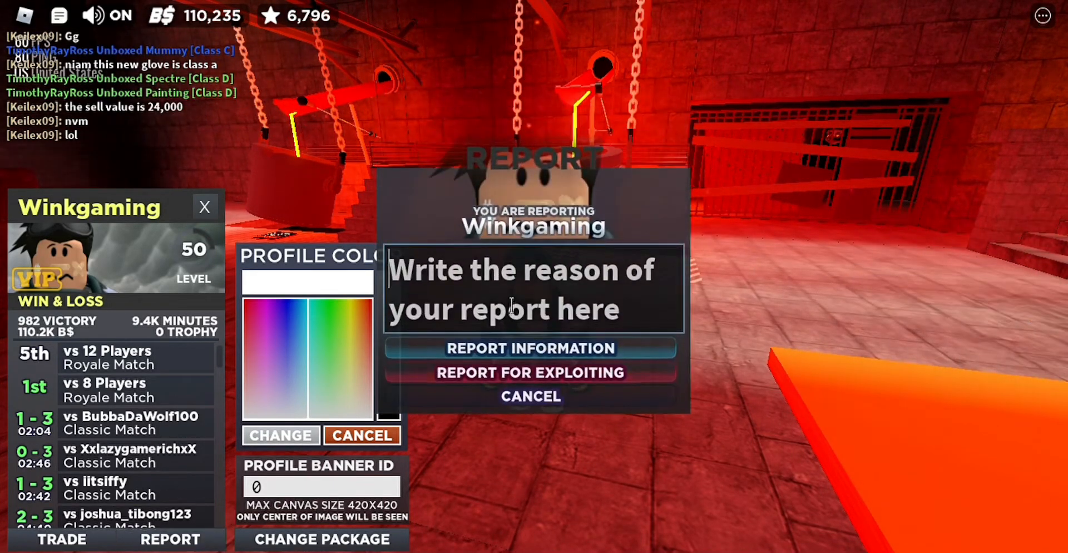
pyautogui.click(530, 348)
pyautogui.write('te')
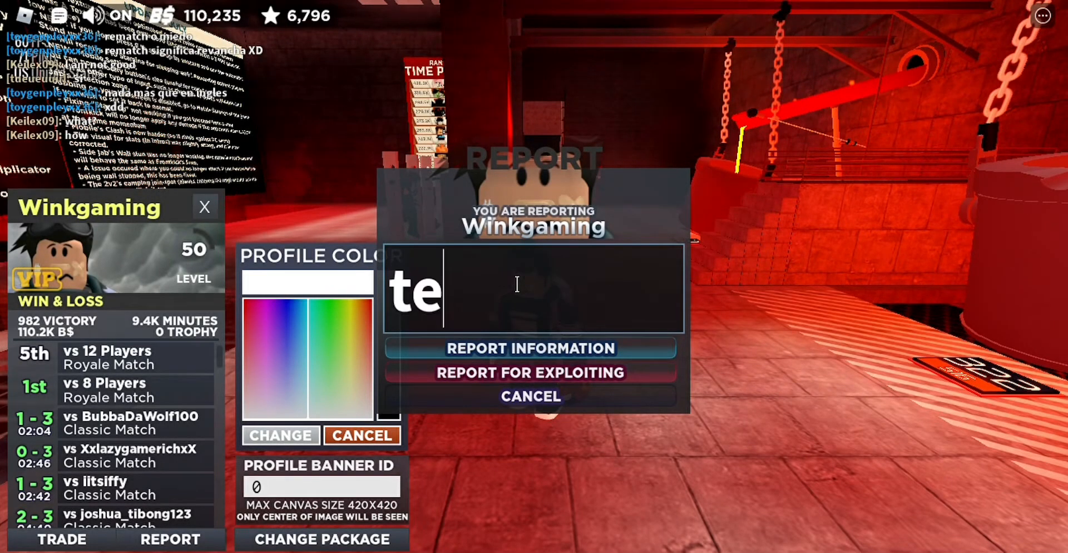
# Write the report reason so it reads "he reporting his".
pyautogui.write('st n')
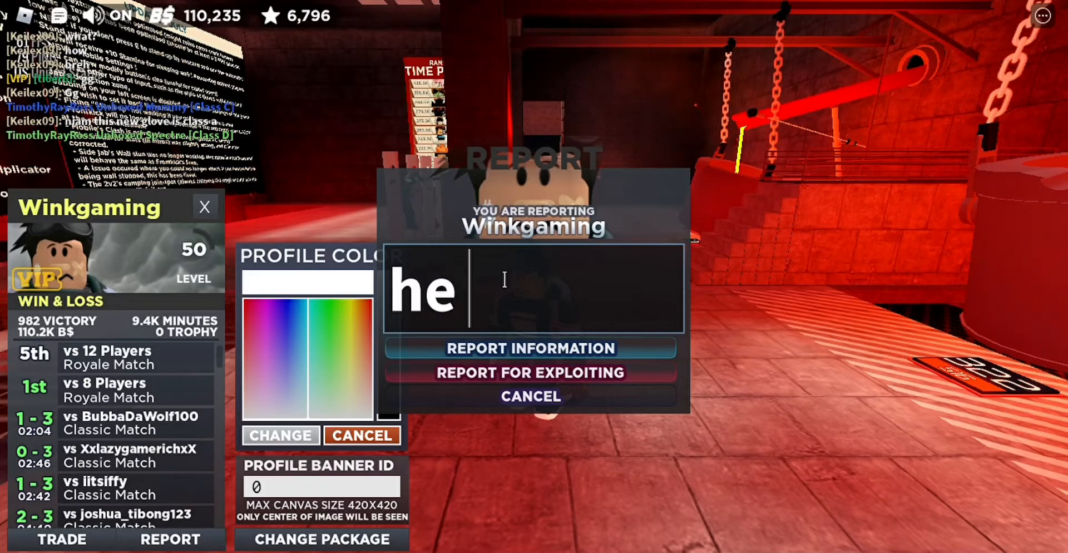
pyautogui.write('reporting his')
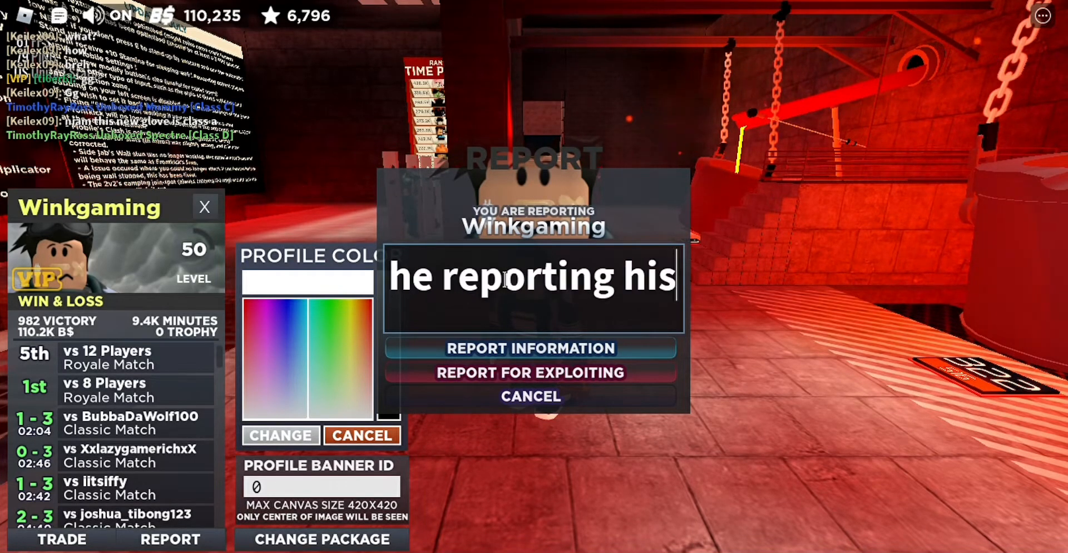